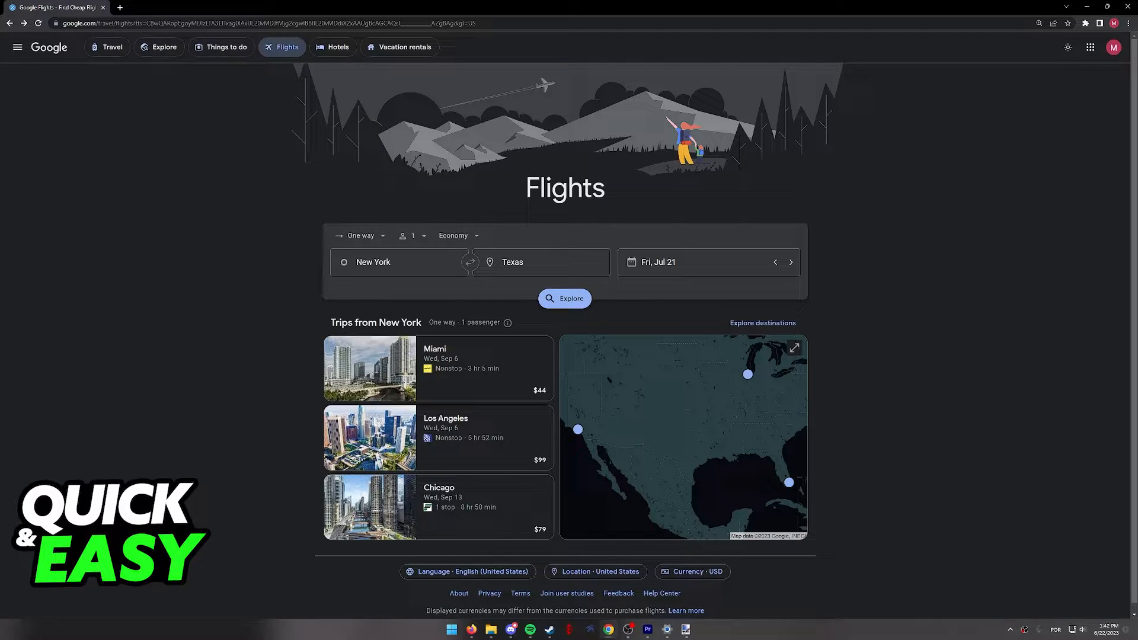
Set a one-way trip for one passenger with Texas as the destination from New York
{"action": "left_click", "coordinate": [359, 234]}
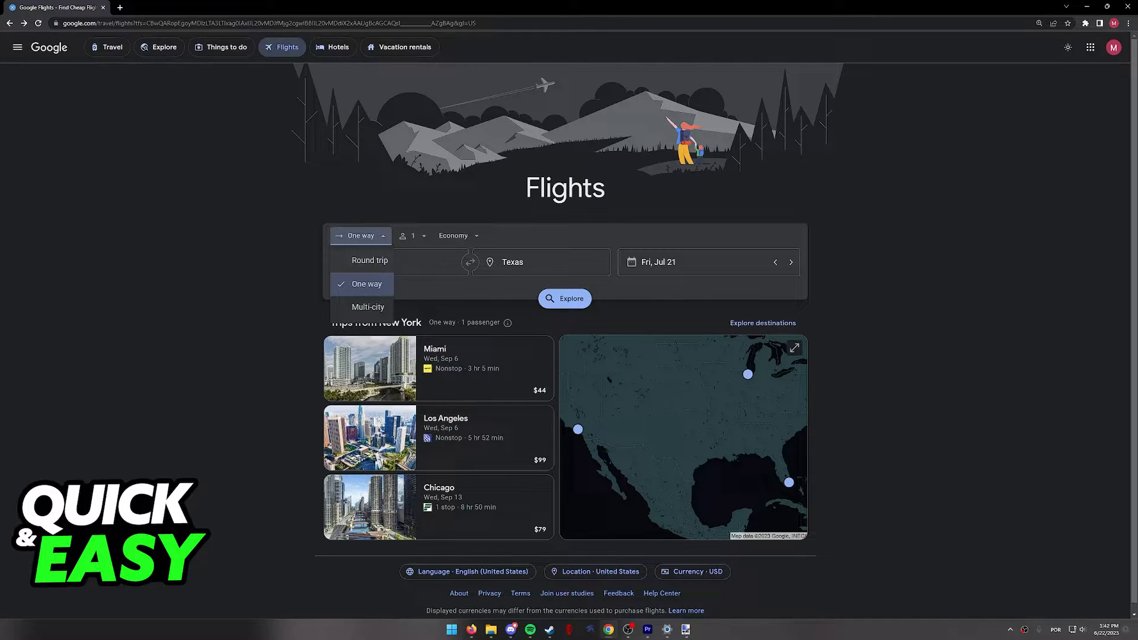
{"action": "left_click", "coordinate": [411, 236]}
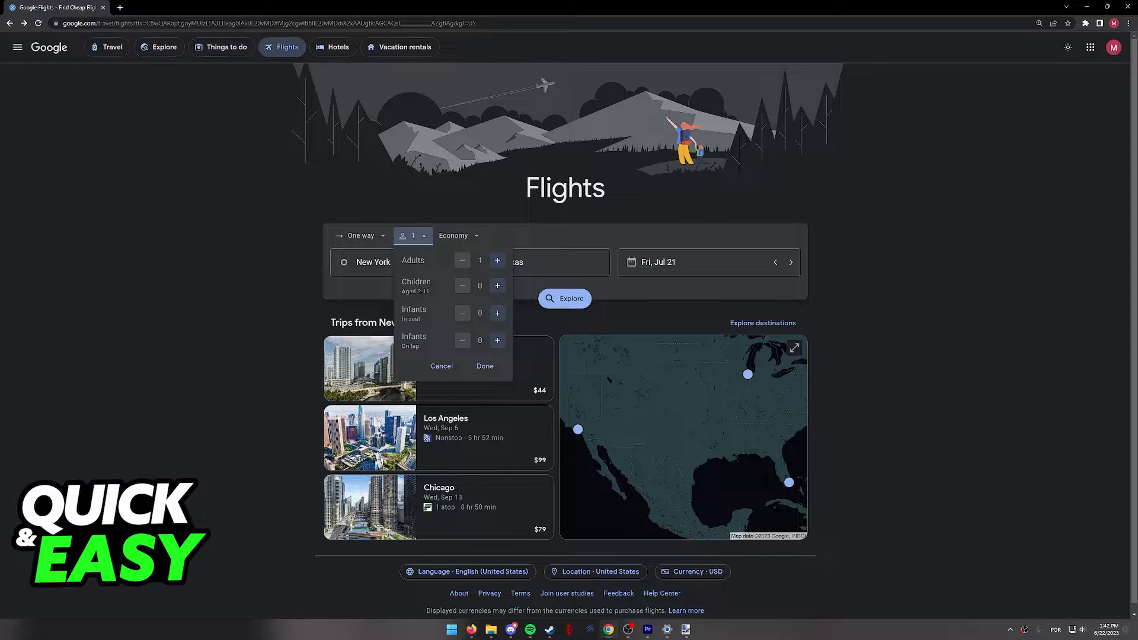
{"action": "left_click", "coordinate": [457, 235]}
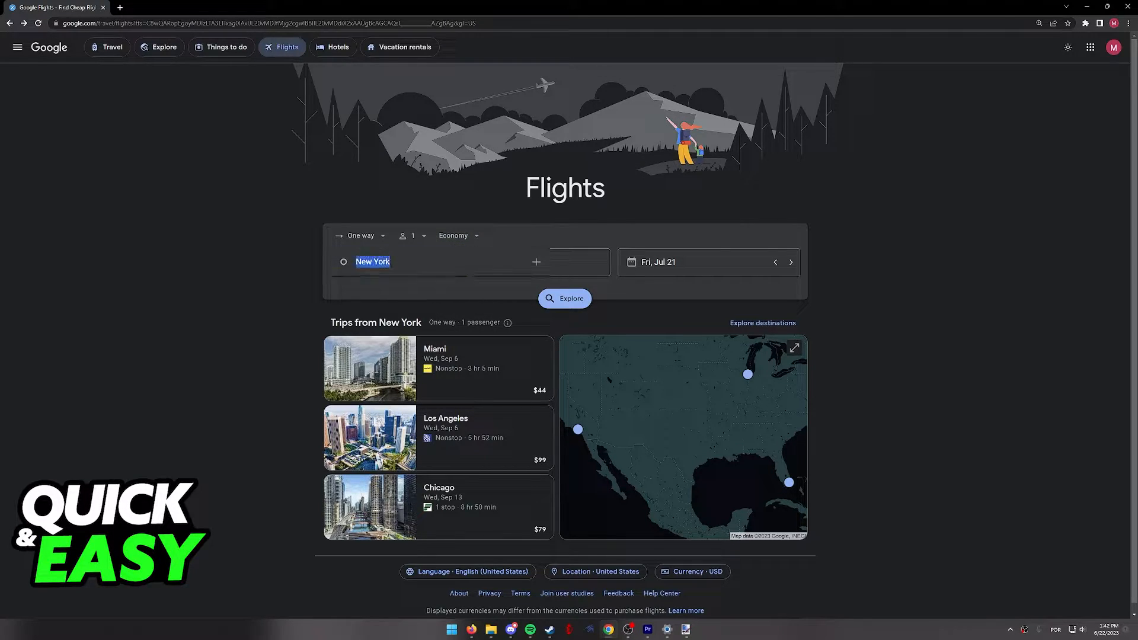
{"action": "type", "text": "Texas"}
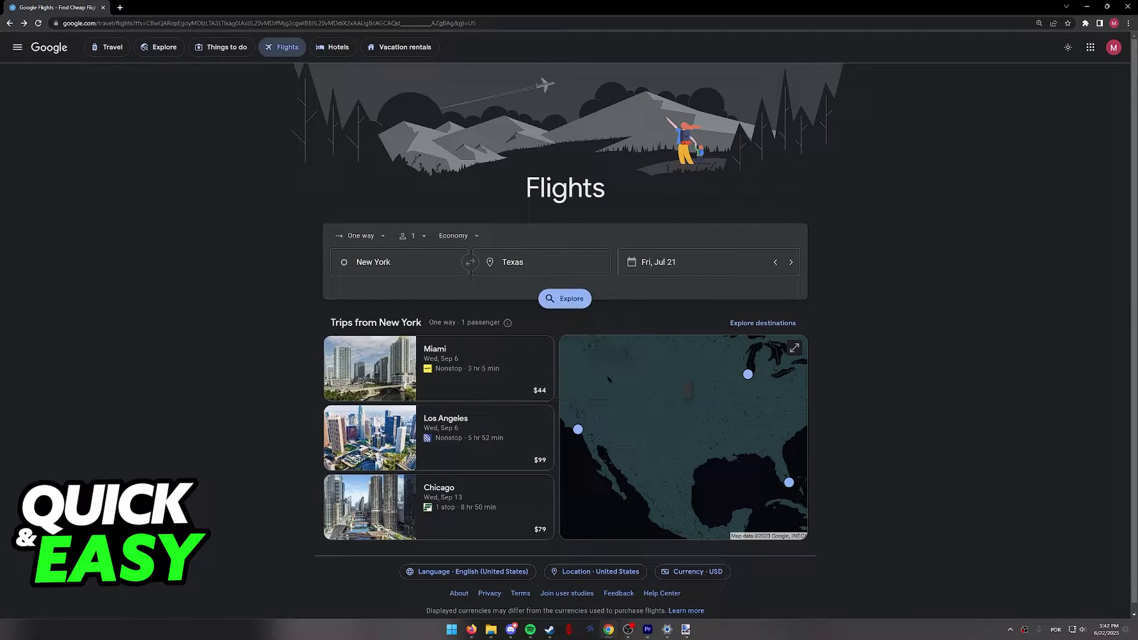
{"action": "left_click", "coordinate": [682, 262]}
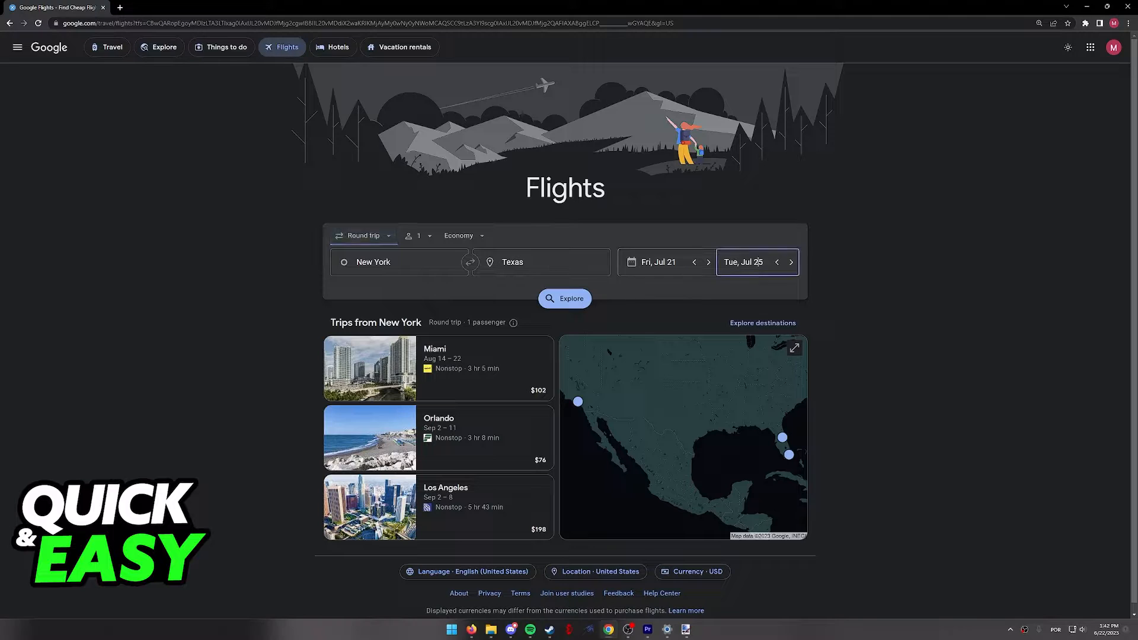
Switch the trip back to One way and explore Texas destinations for Fri, Jul 21
{"action": "left_click", "coordinate": [362, 235]}
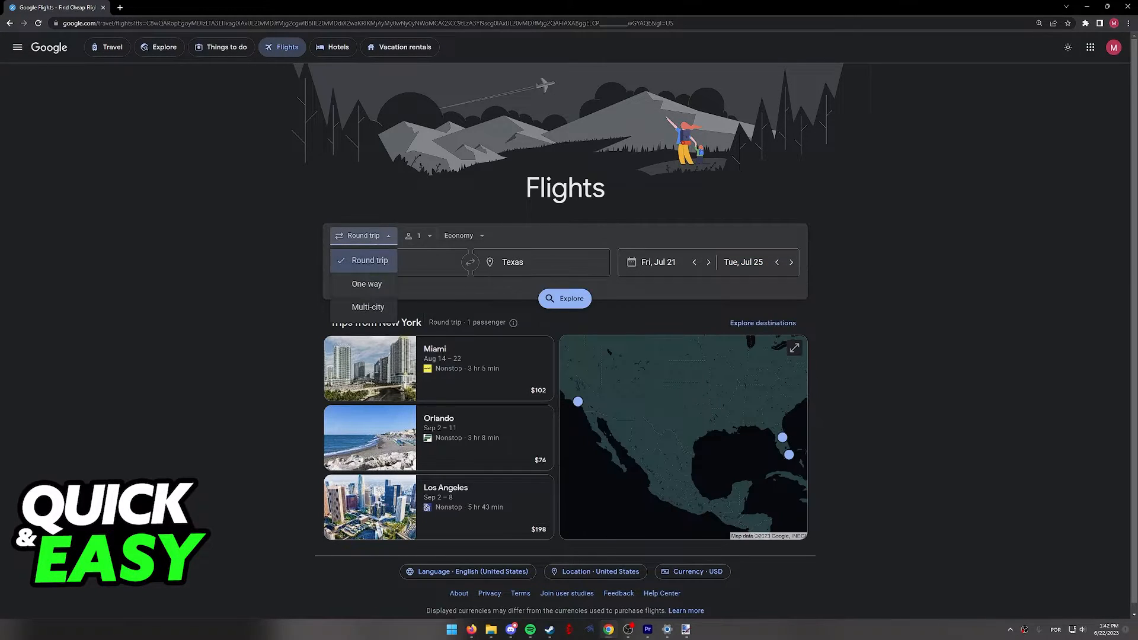
{"action": "left_click", "coordinate": [366, 285]}
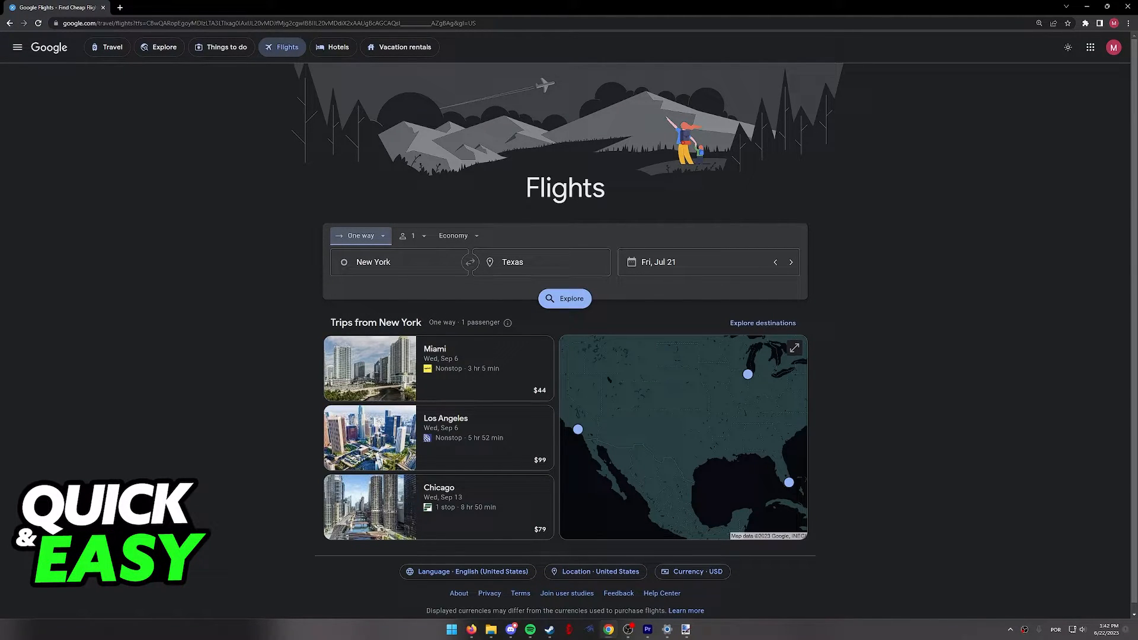
{"action": "left_click", "coordinate": [565, 298]}
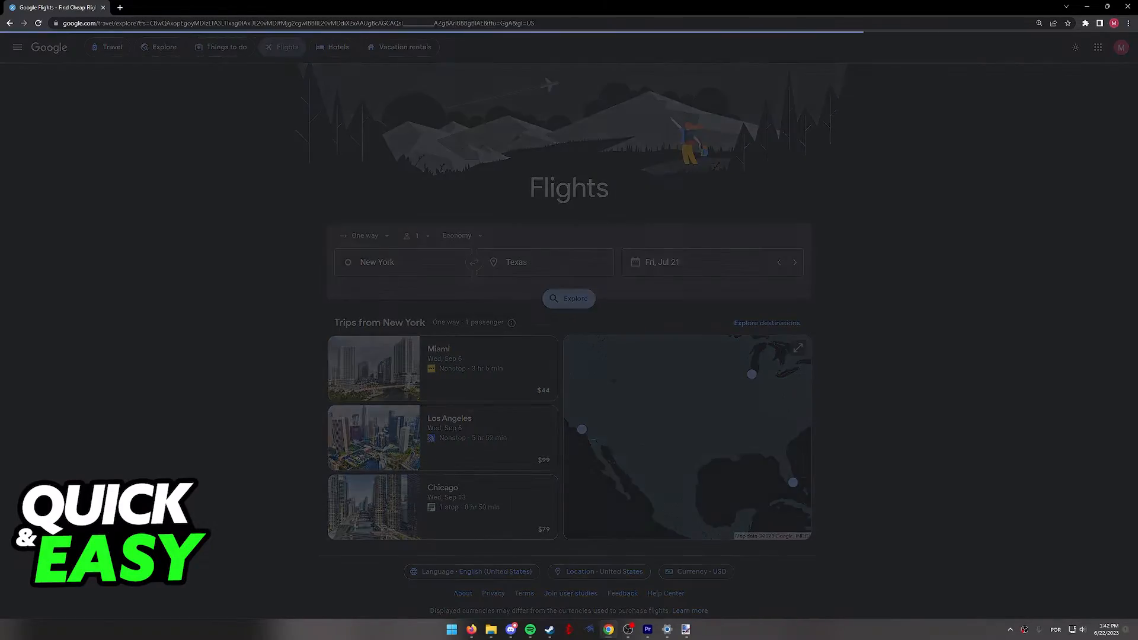
Choose the Dallas $102 card on the Explore map to list New York–Dallas flights
{"action": "left_click", "coordinate": [569, 299]}
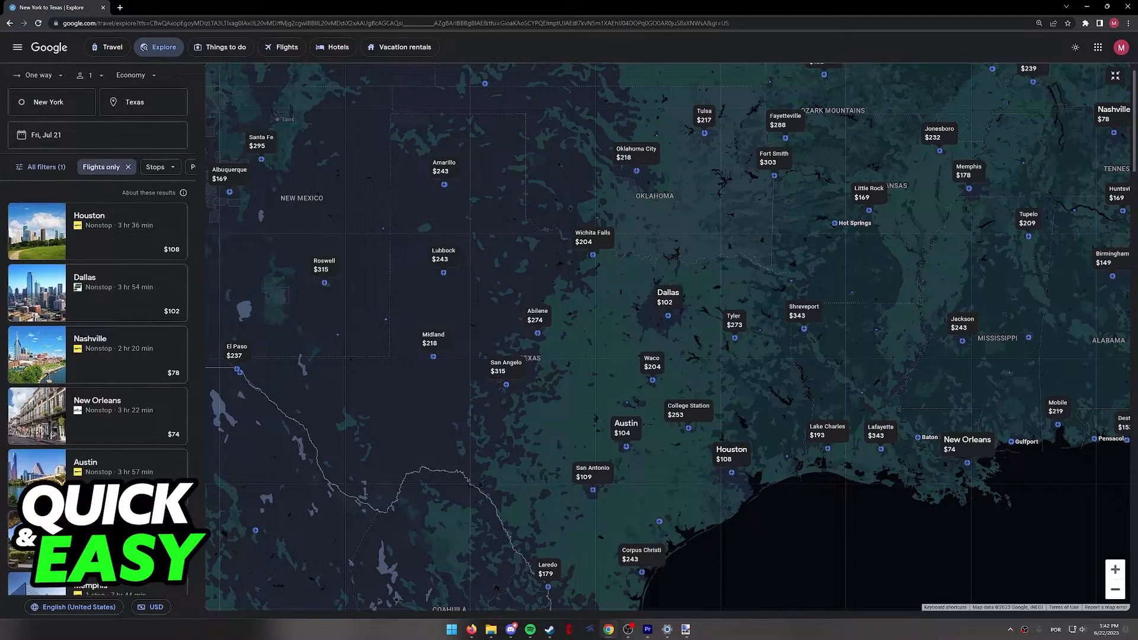
{"action": "left_click", "coordinate": [666, 296]}
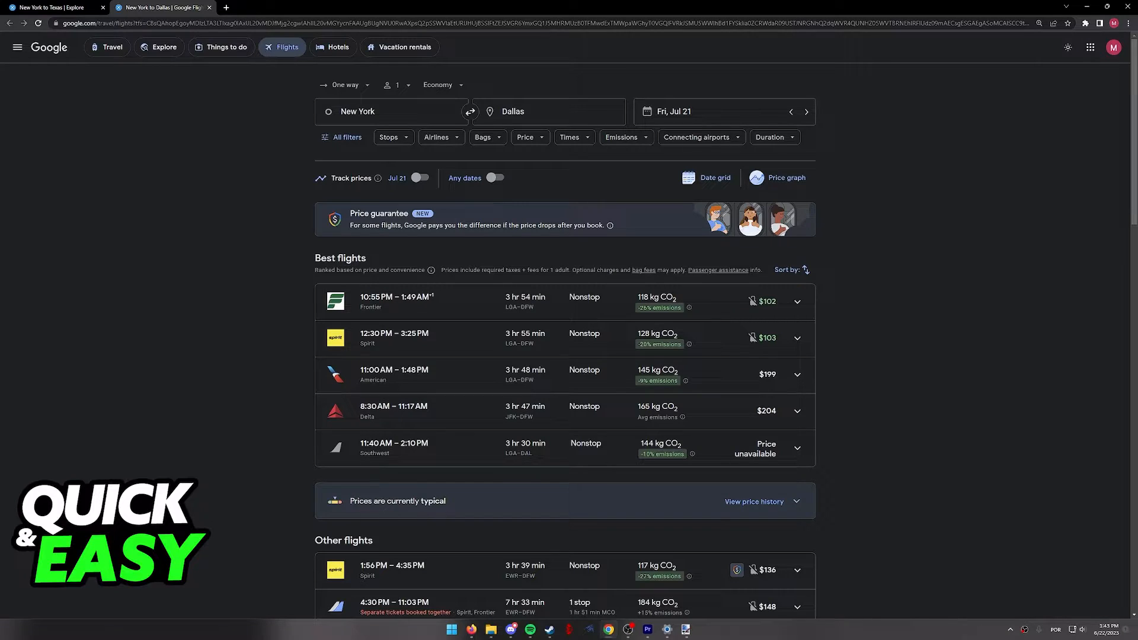
Select the 10:55 PM Frontier nonstop to Dallas and show its booking options from $100
{"action": "scroll", "scroll_direction": "down", "scroll_amount": 3}
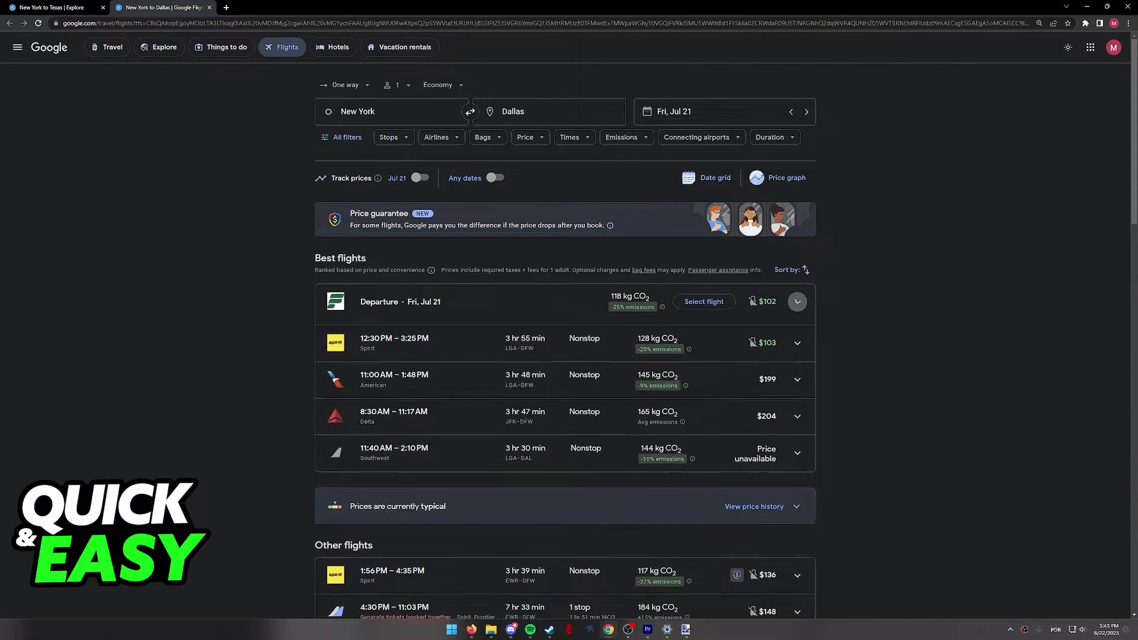
{"action": "left_click", "coordinate": [797, 302]}
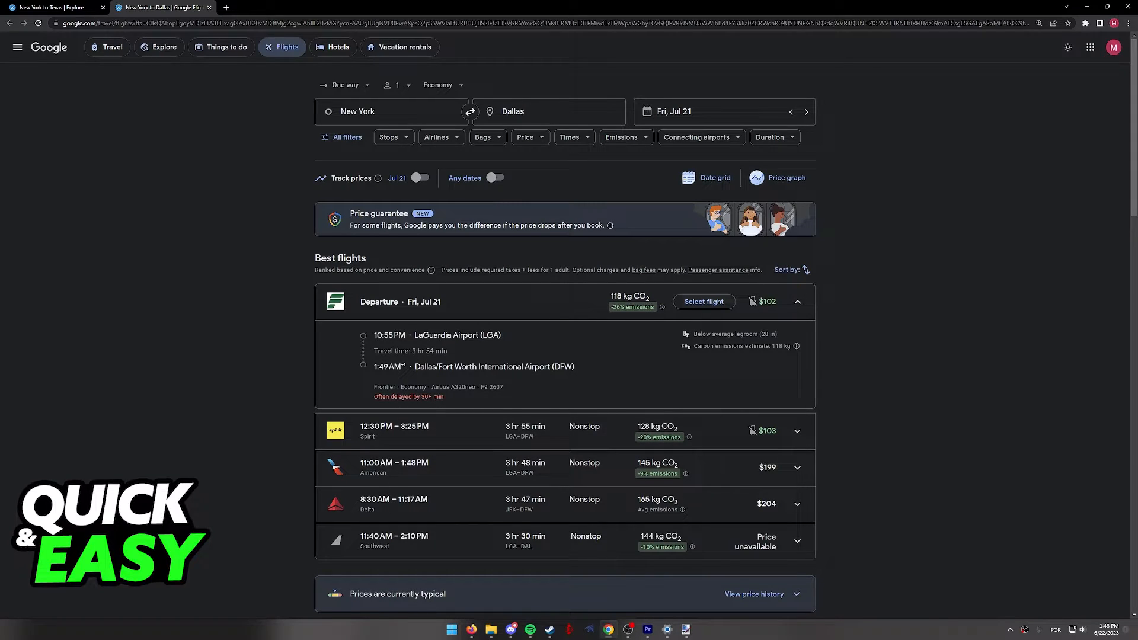
{"action": "left_click", "coordinate": [705, 303]}
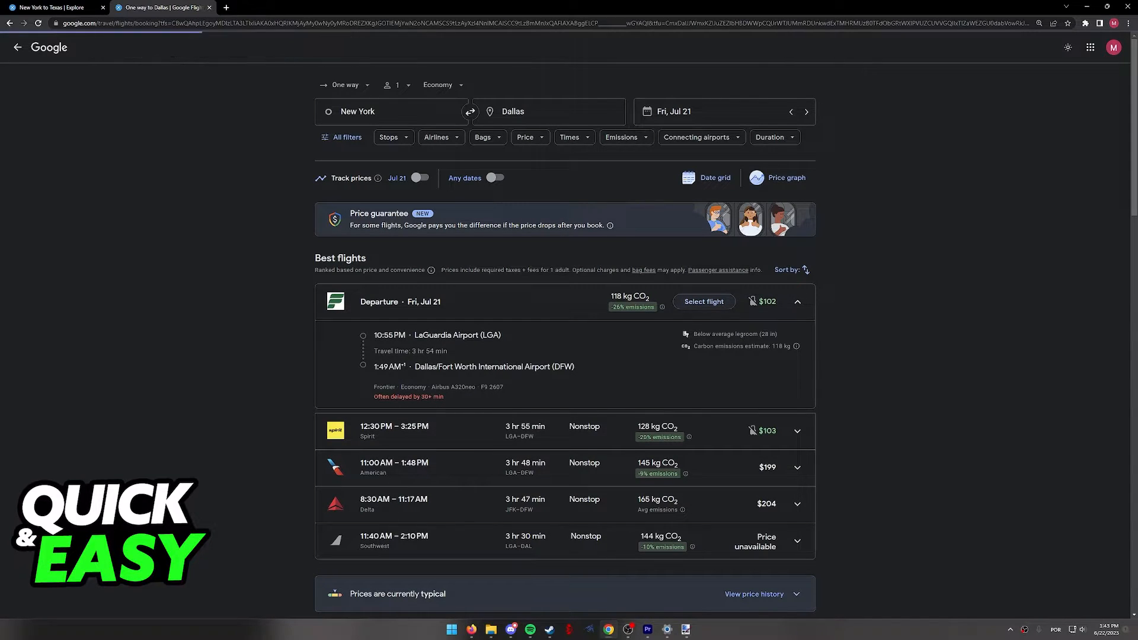
{"action": "left_click", "coordinate": [705, 301]}
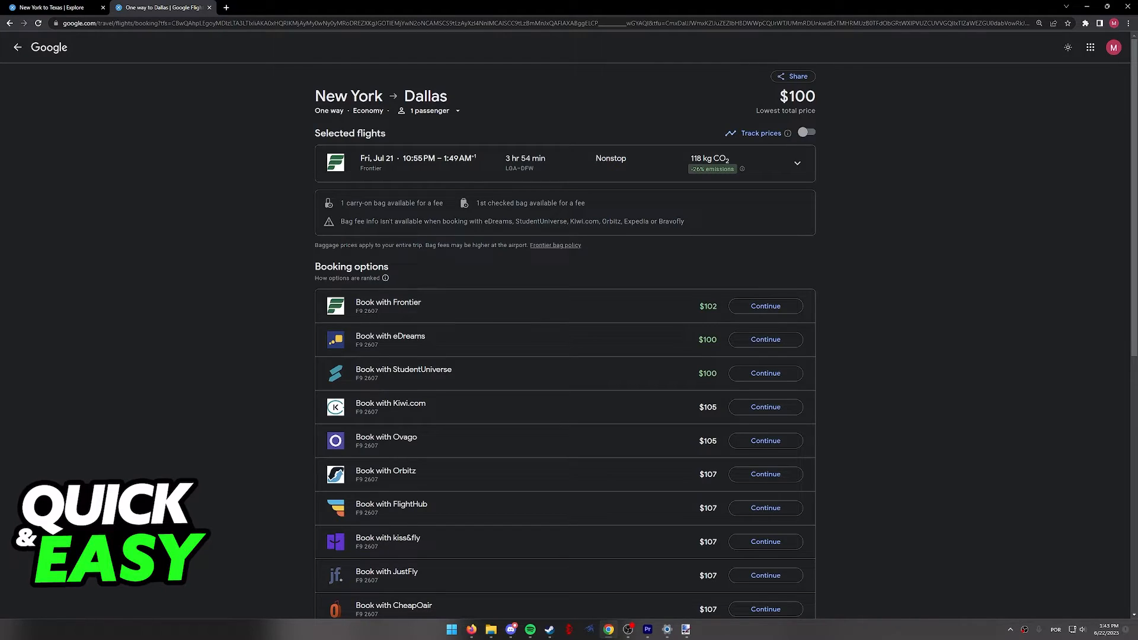
Book with Frontier and continue with the $101.98 standard fare on Frontier's Flight Select page
{"action": "scroll", "scroll_direction": "down", "scroll_amount": 3}
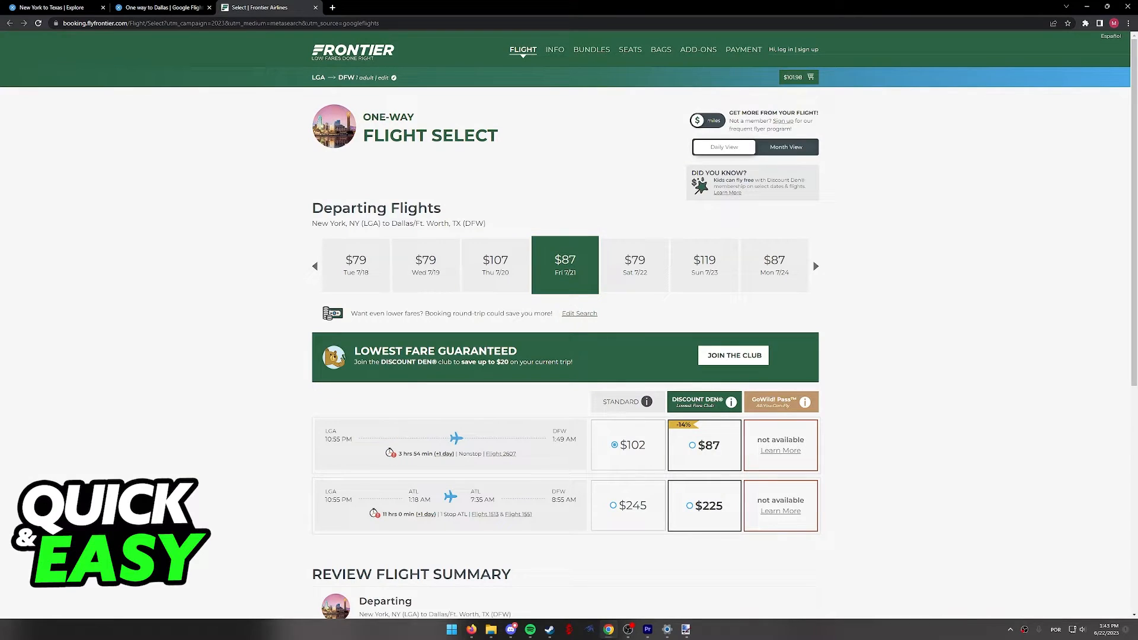
{"action": "scroll", "scroll_direction": "down", "scroll_amount": 3}
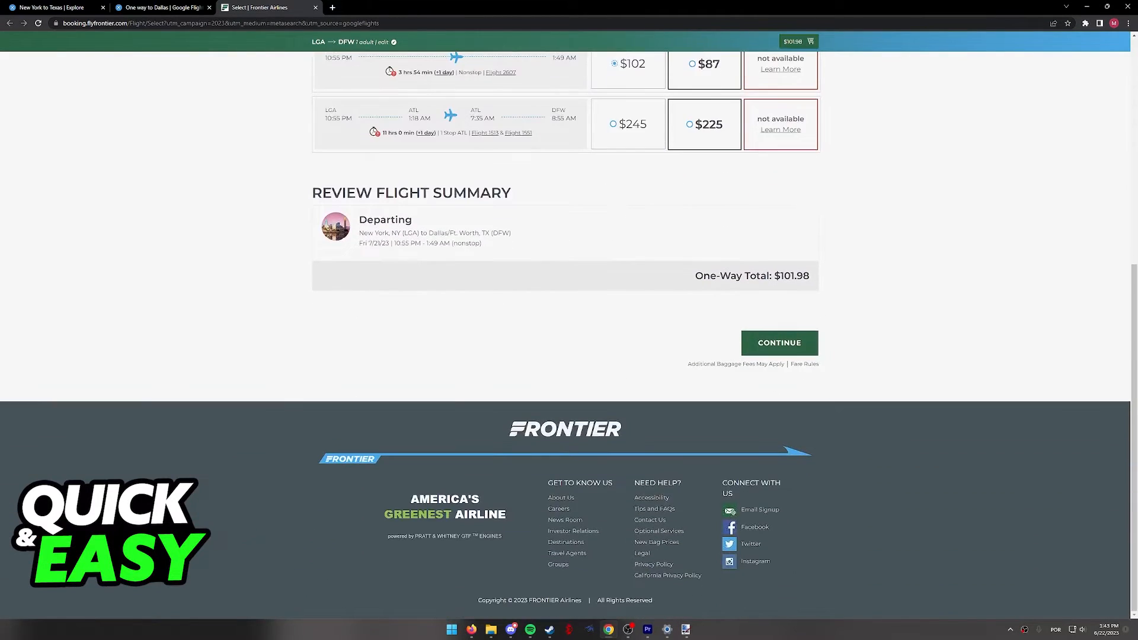
{"action": "left_click", "coordinate": [780, 343]}
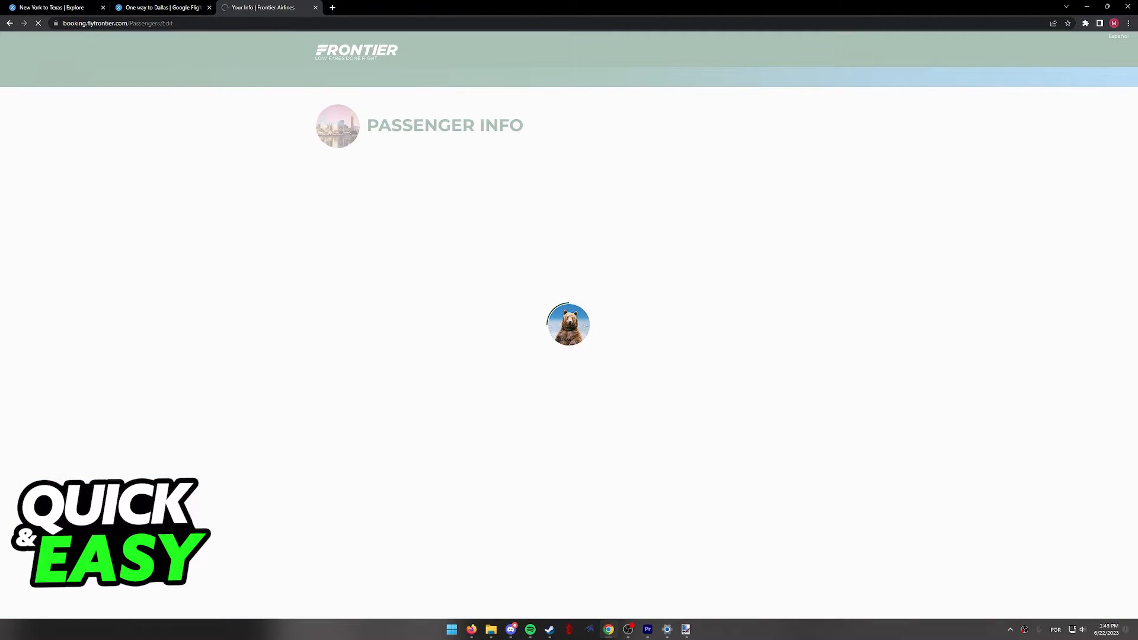
Let Frontier's Passenger Info form load and scroll through the empty traveler and contact fields
{"action": "left_click", "coordinate": [160, 7]}
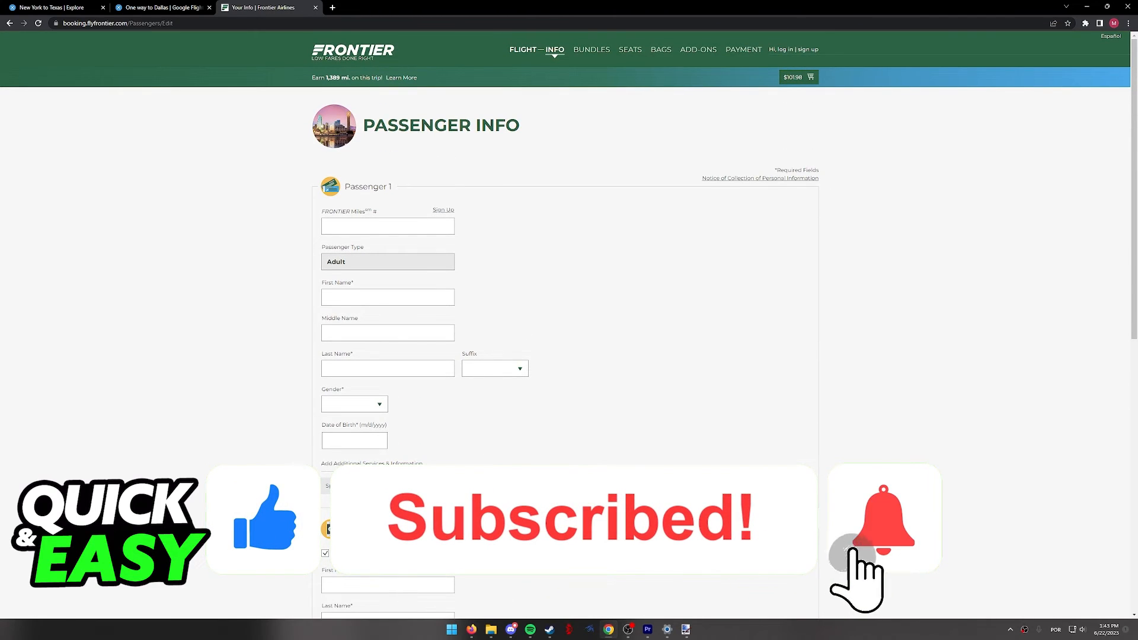
{"action": "scroll", "scroll_direction": "down", "scroll_amount": 3}
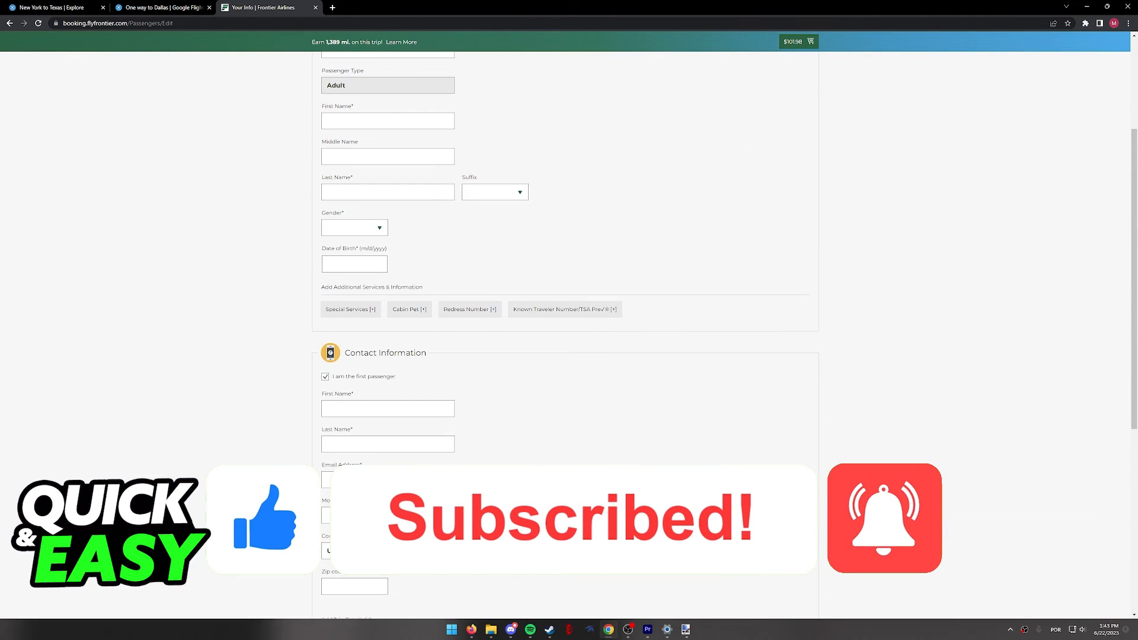